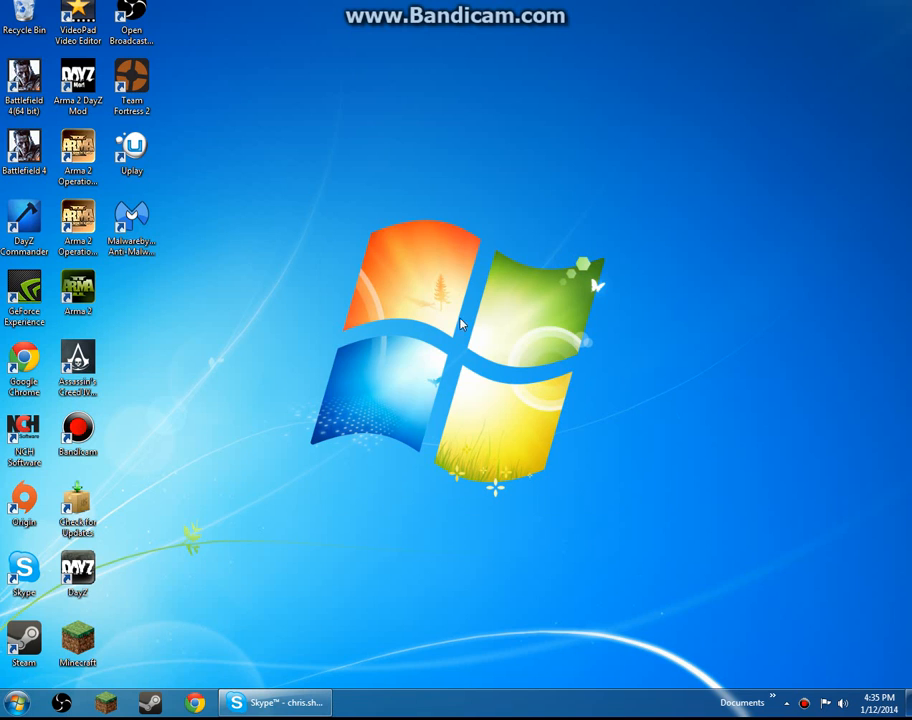
mouse_move(344, 184)
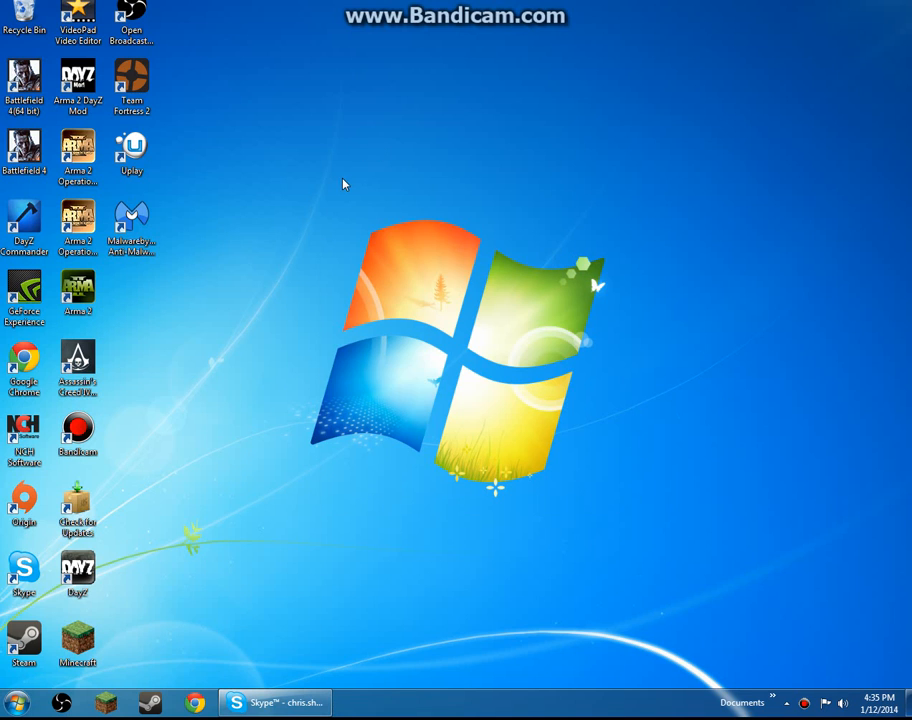
mouse_move(404, 328)
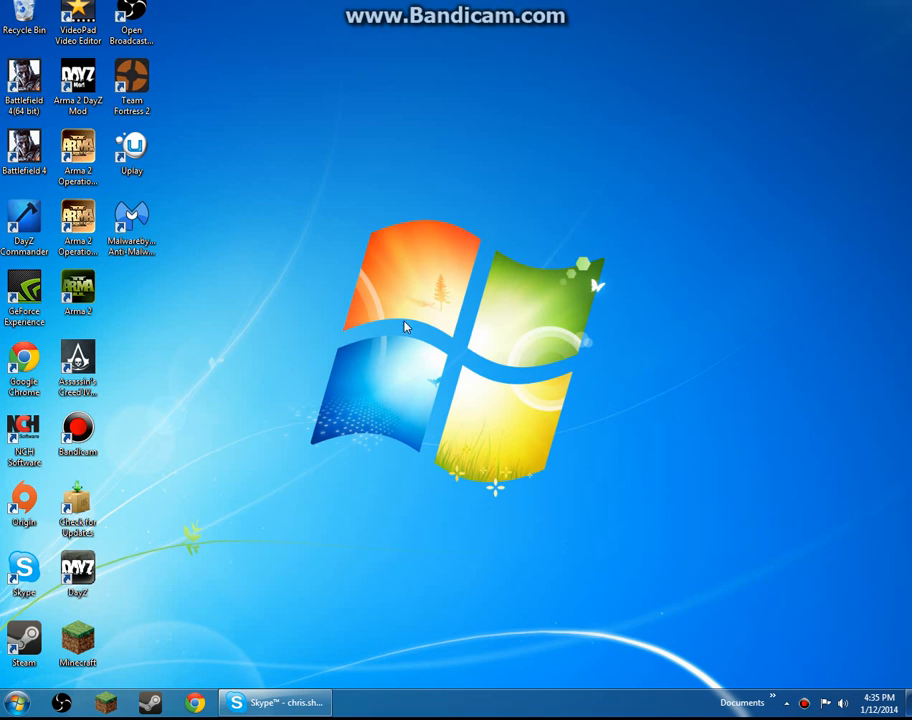
mouse_move(648, 470)
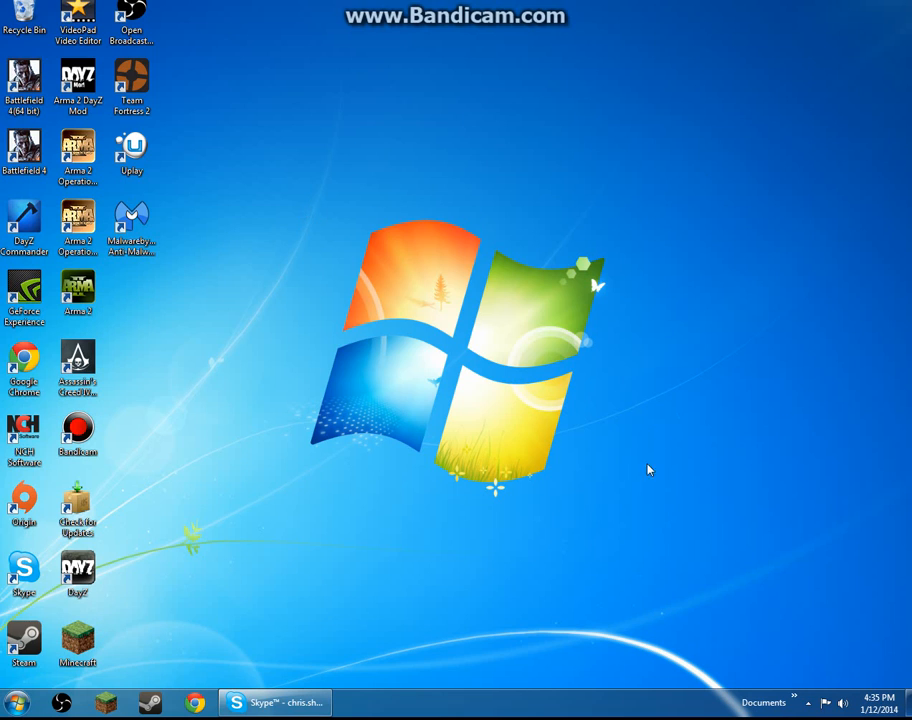
mouse_move(224, 338)
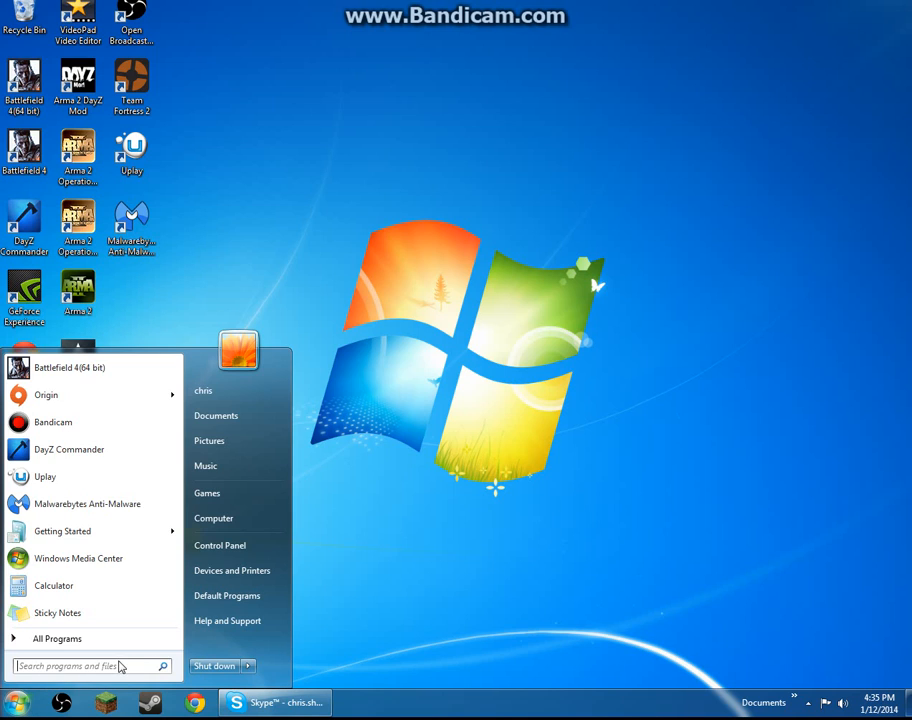
Step: Search %appdata from Start to open the AppData Roaming folder in Explorer
text(%)
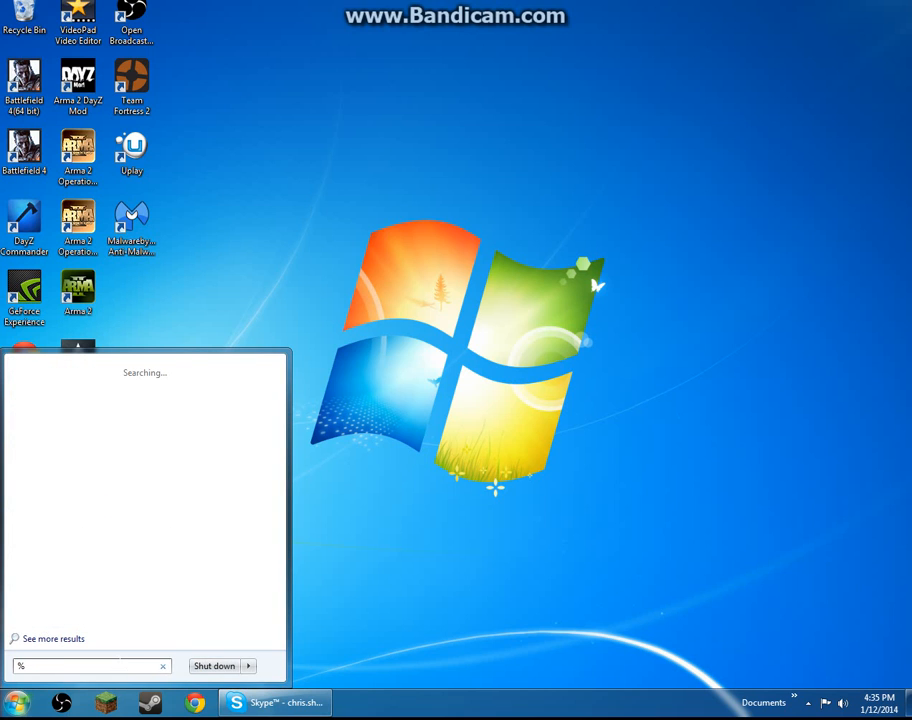
text(appdata)
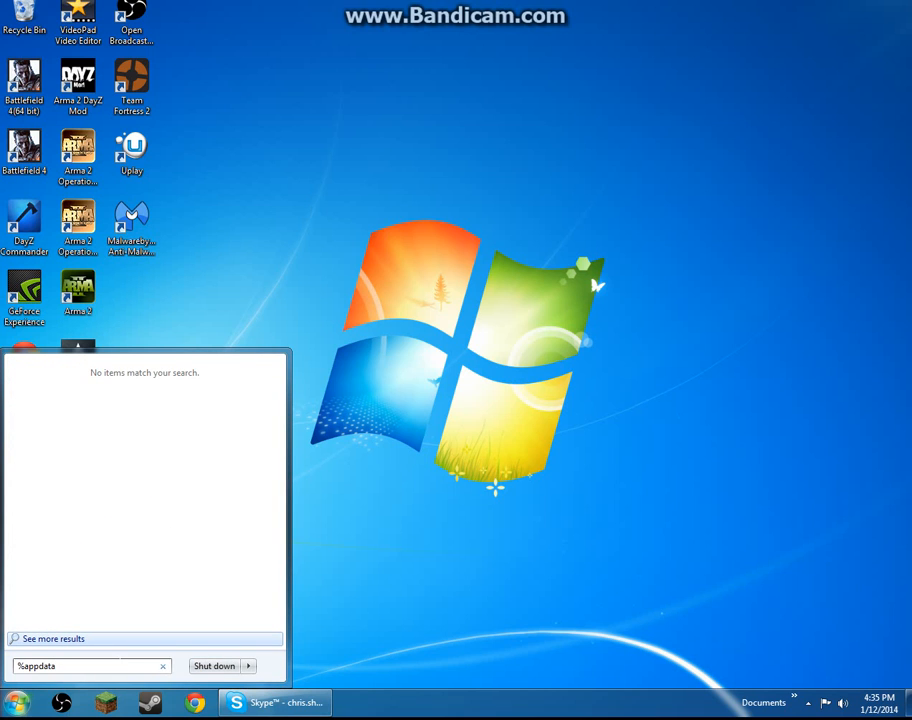
key(enter)
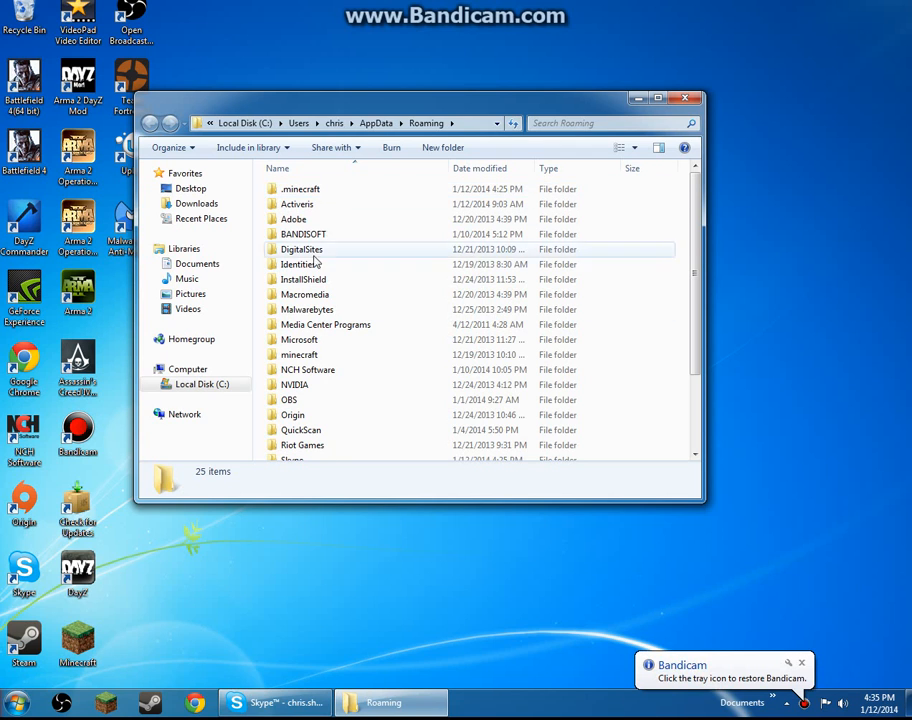
scroll(down, 3)
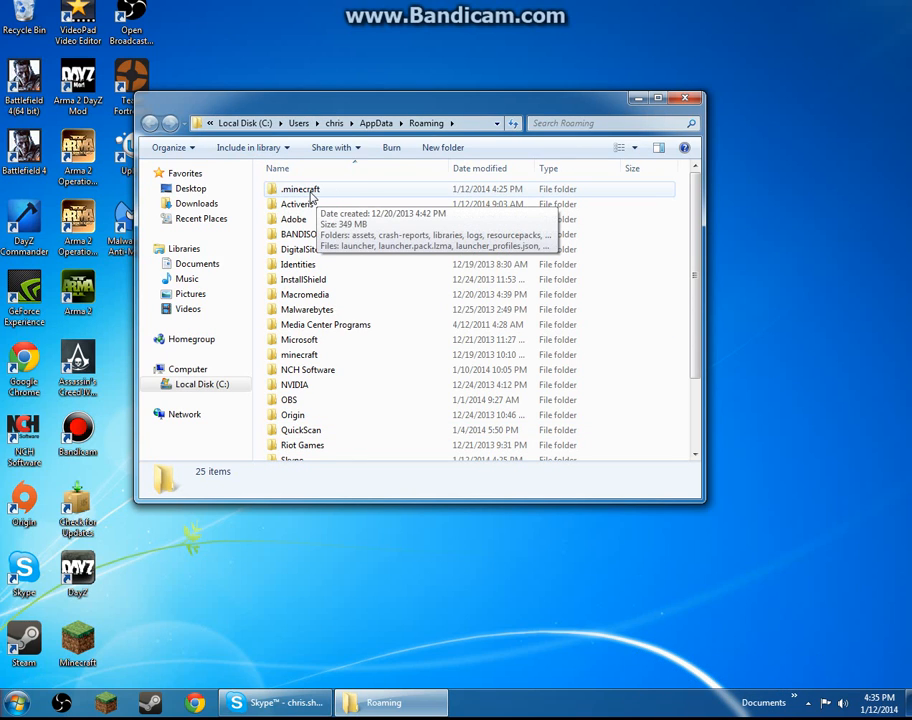
Step: Open the .minecraft folder in Roaming and select an item in its listing
double_click(300, 188)
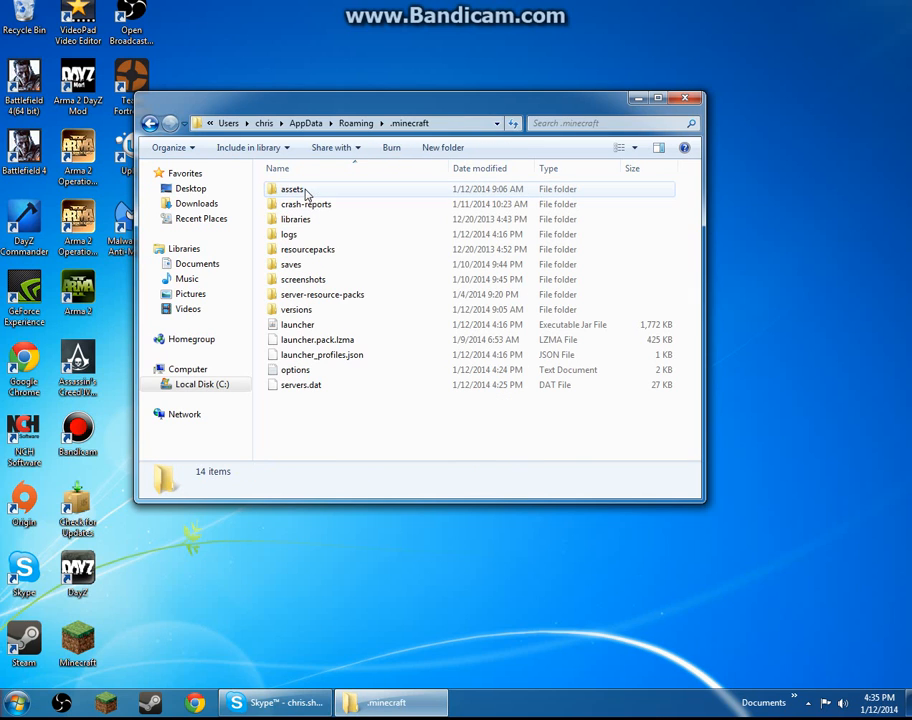
mouse_move(320, 204)
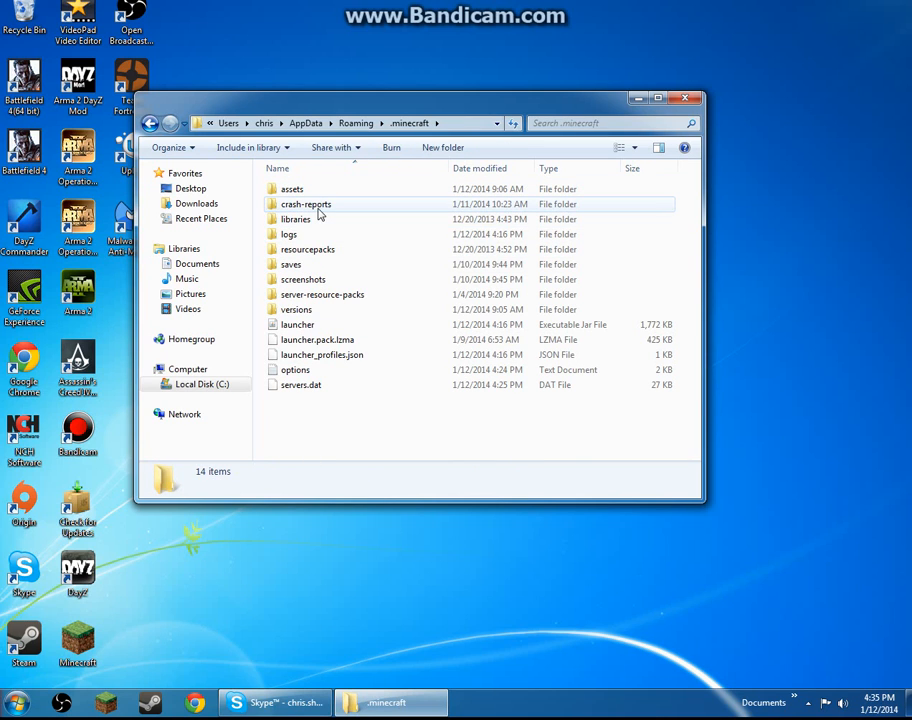
mouse_move(264, 284)
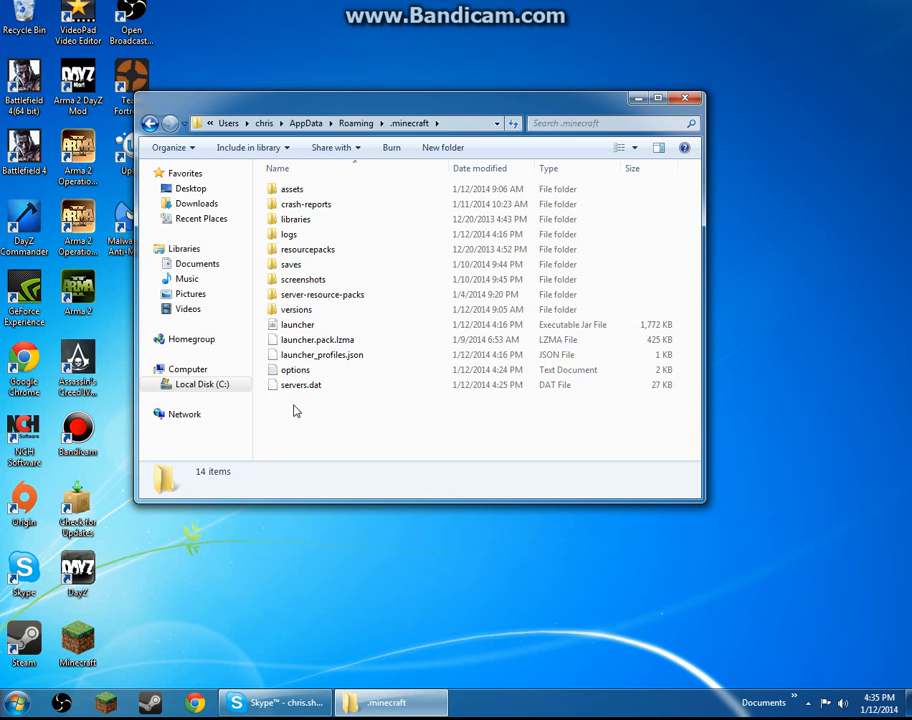
click(300, 384)
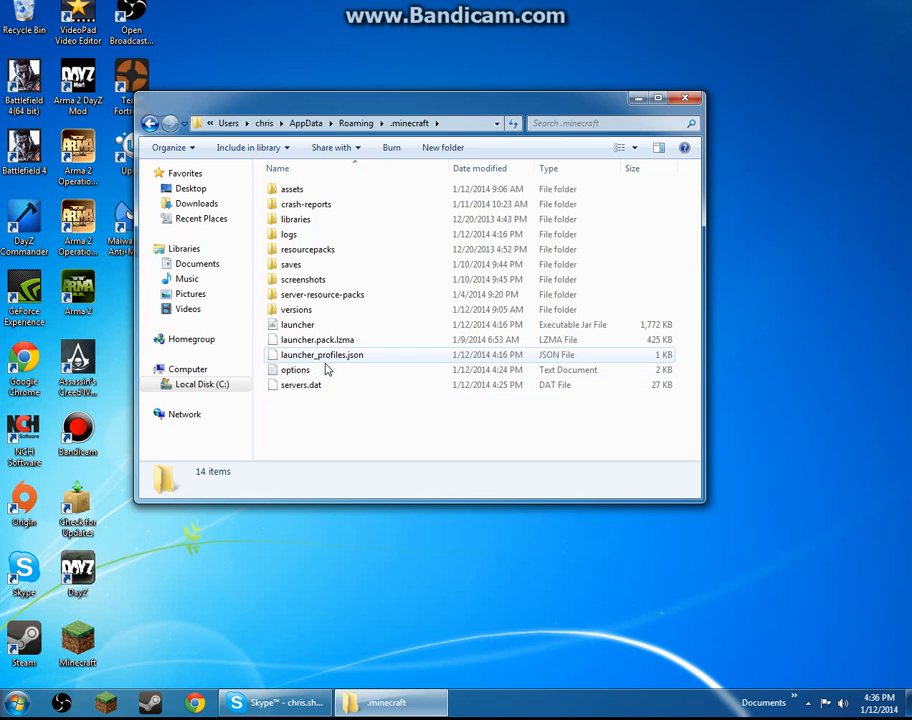
mouse_move(196, 308)
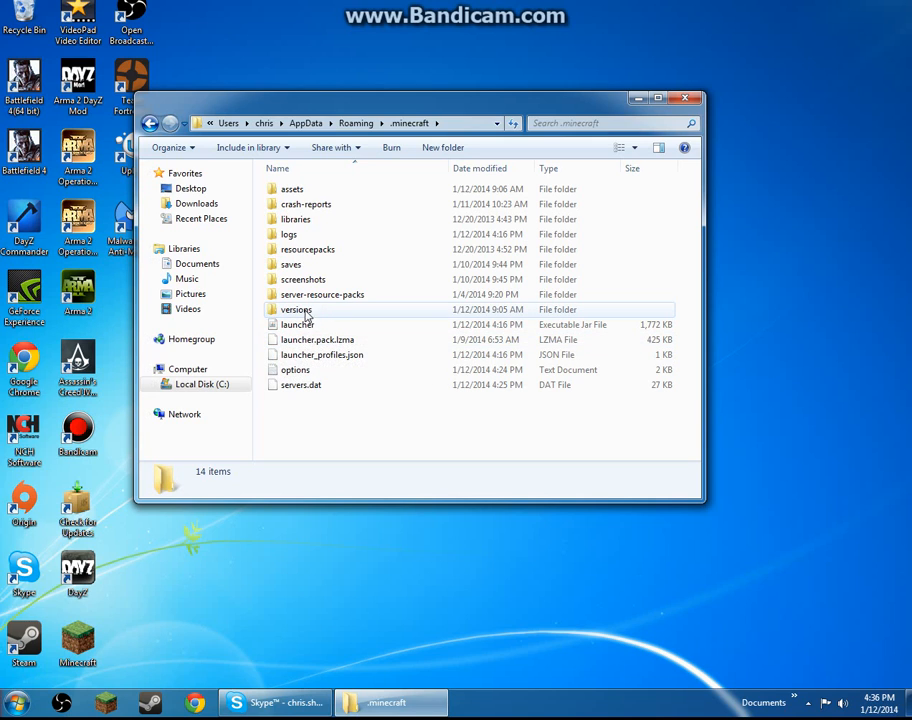
mouse_move(296, 308)
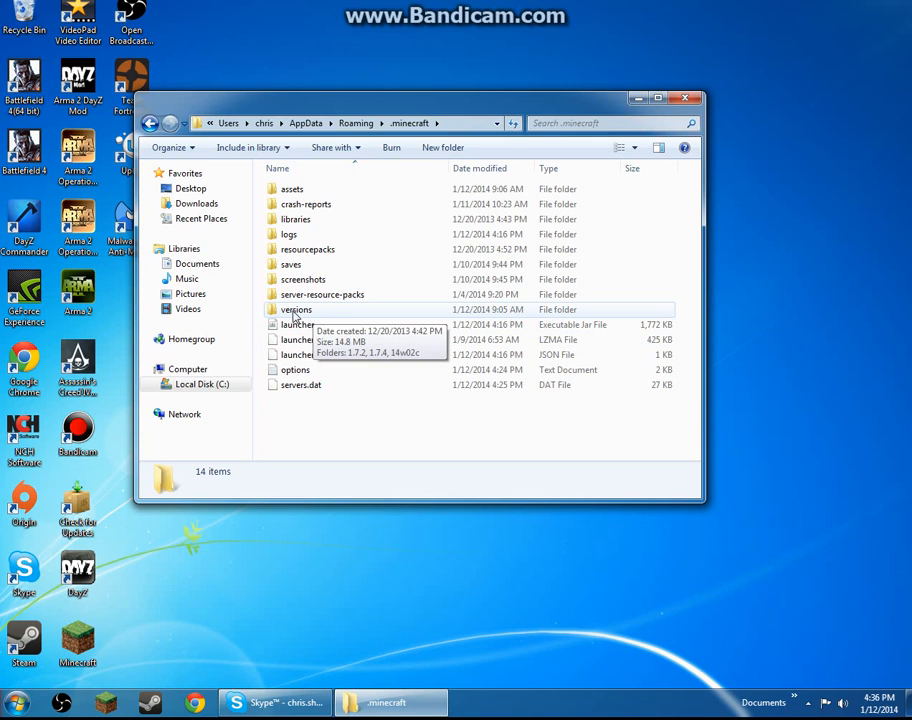
double_click(296, 308)
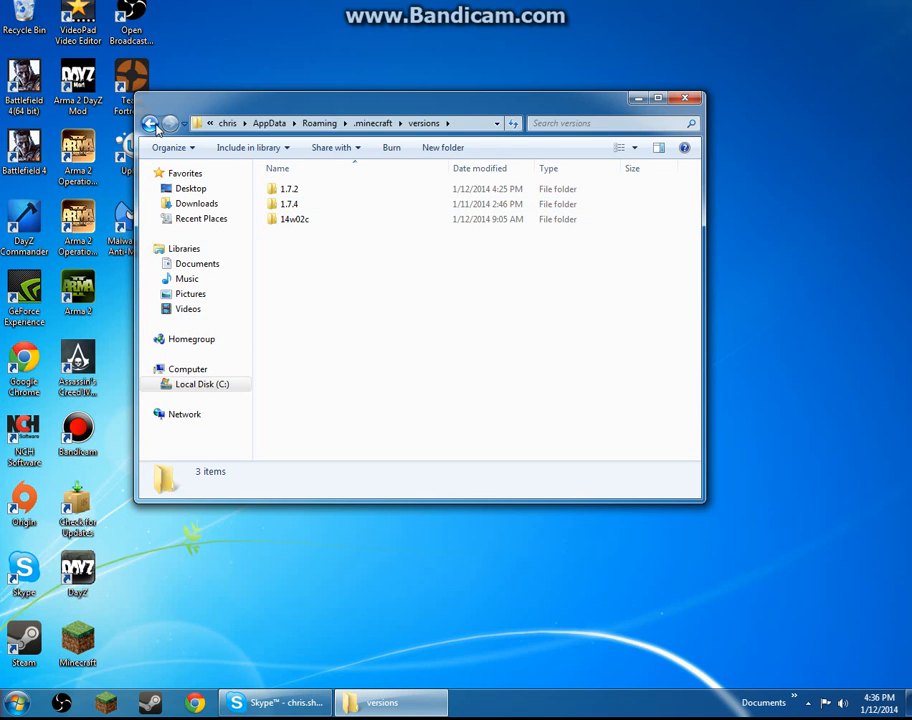
click(152, 124)
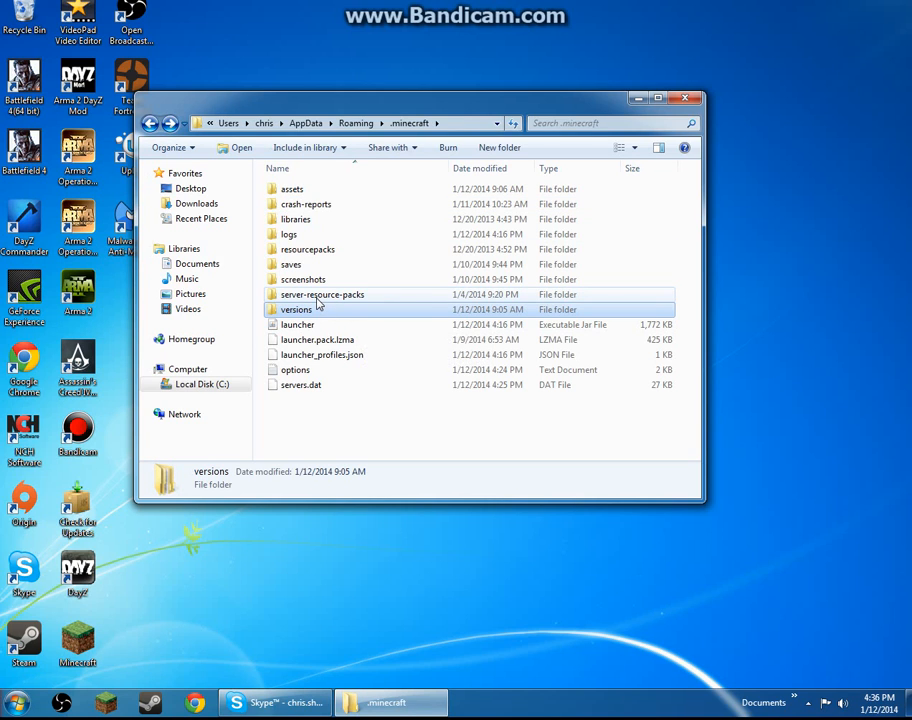
double_click(322, 294)
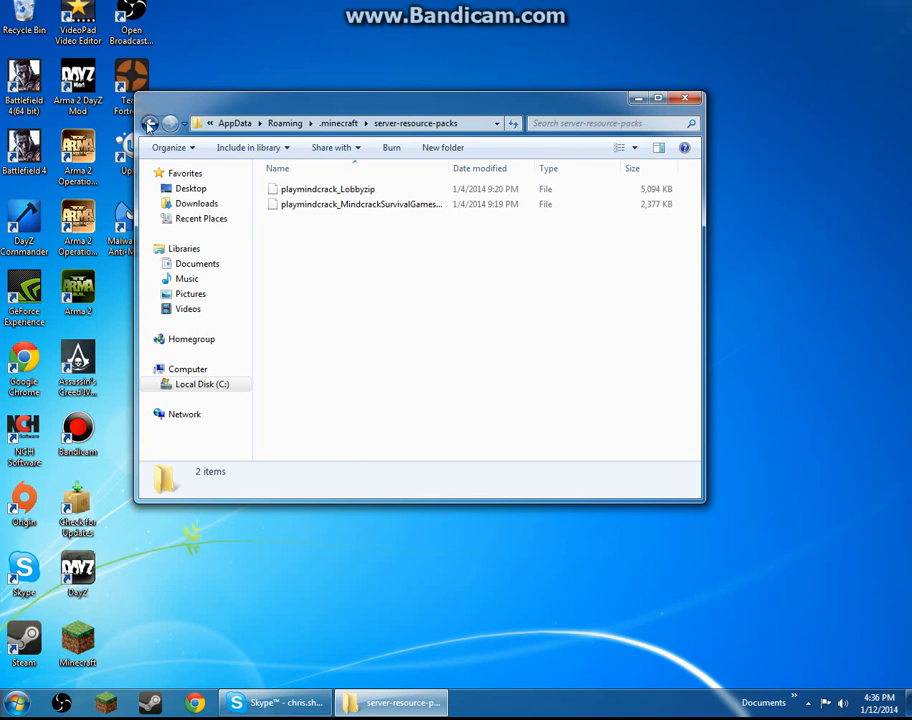
click(150, 124)
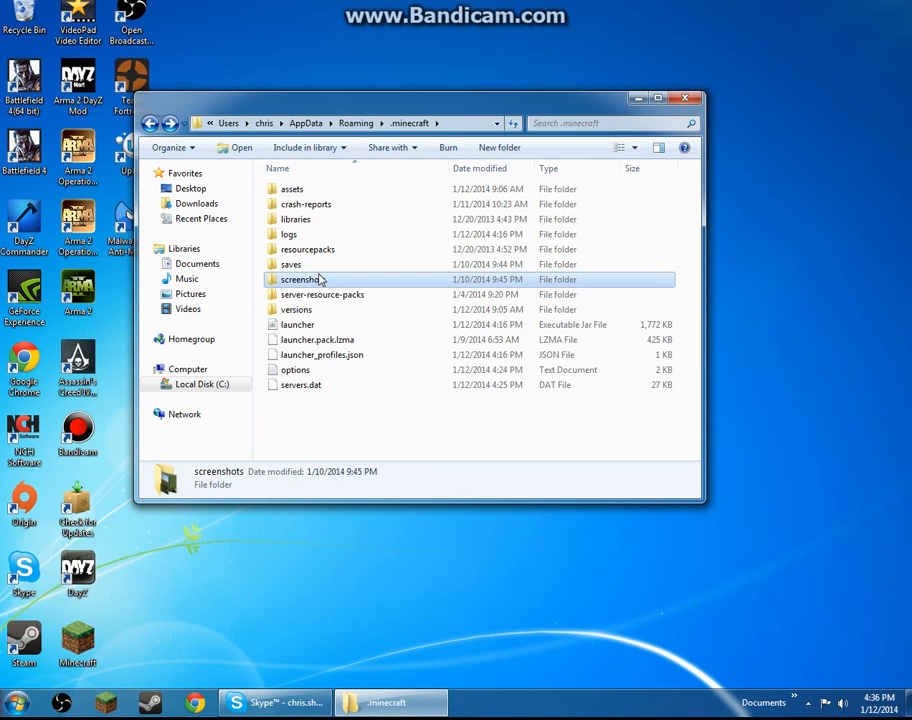
double_click(300, 280)
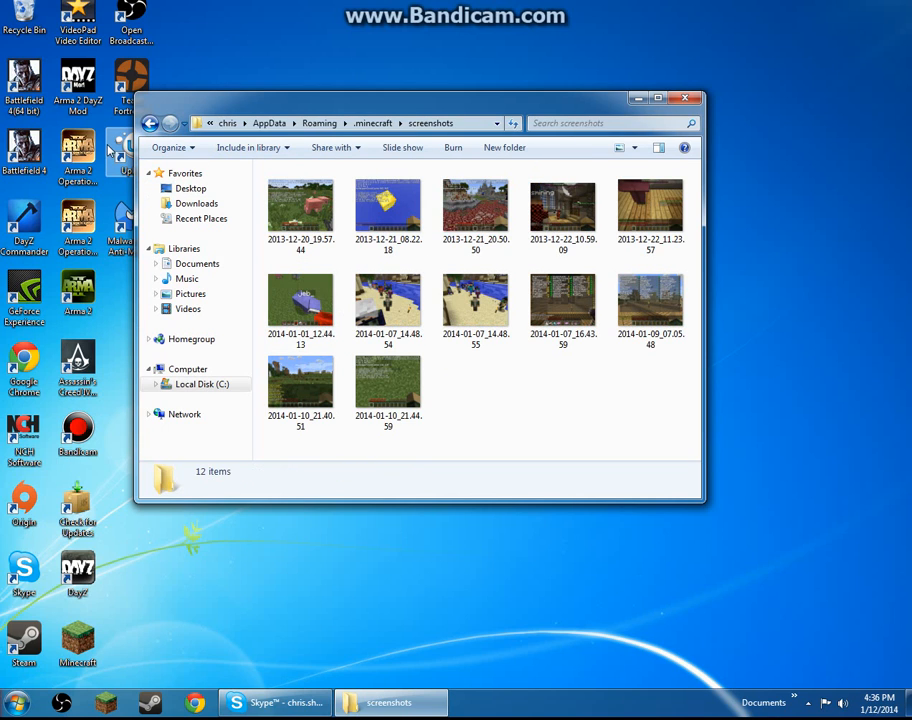
mouse_move(152, 124)
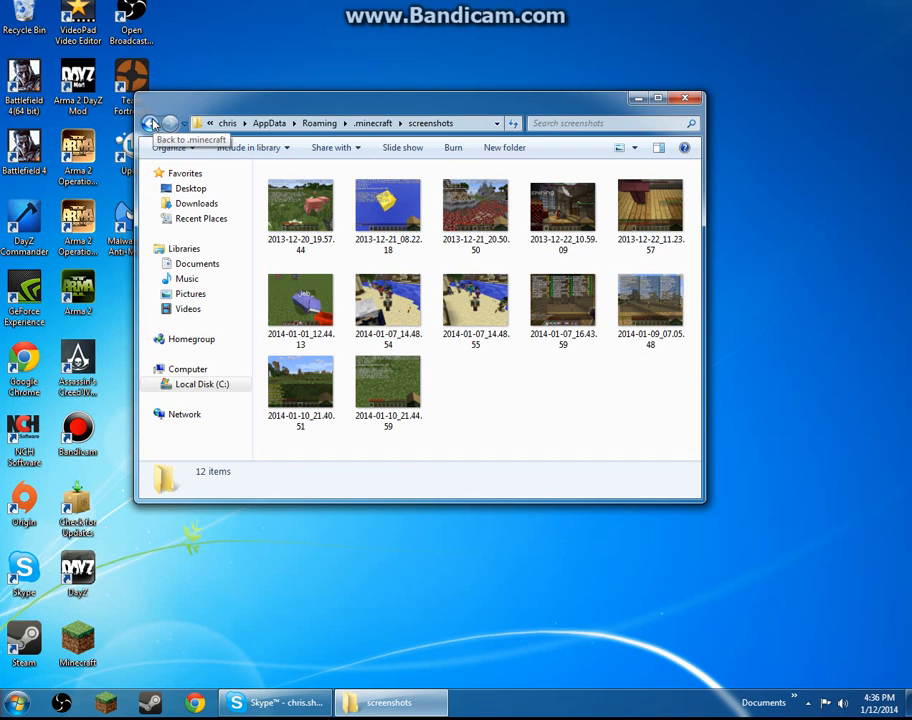
click(150, 124)
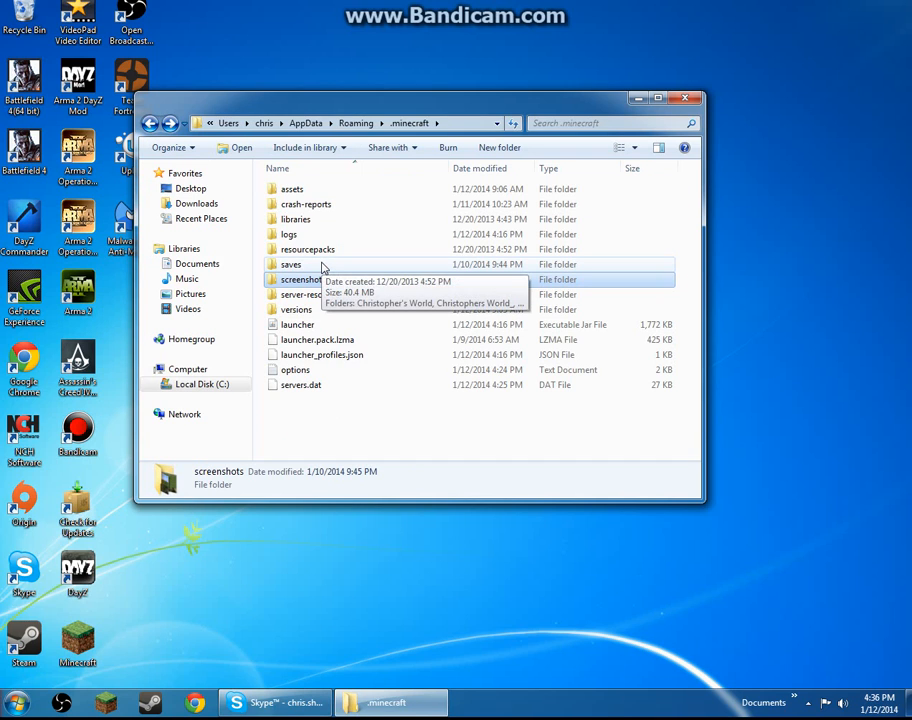
double_click(292, 264)
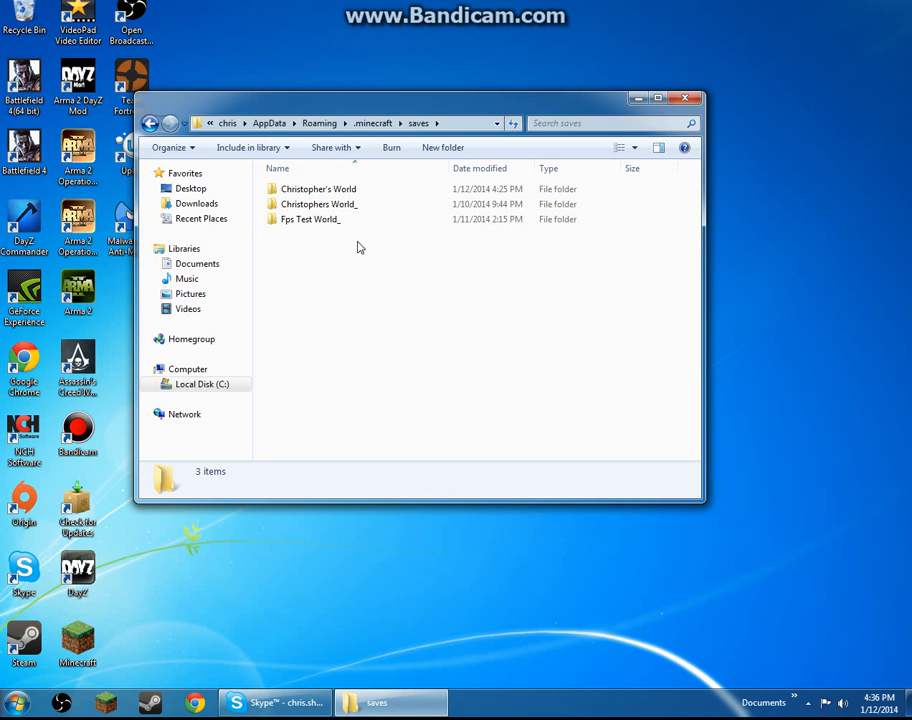
click(150, 124)
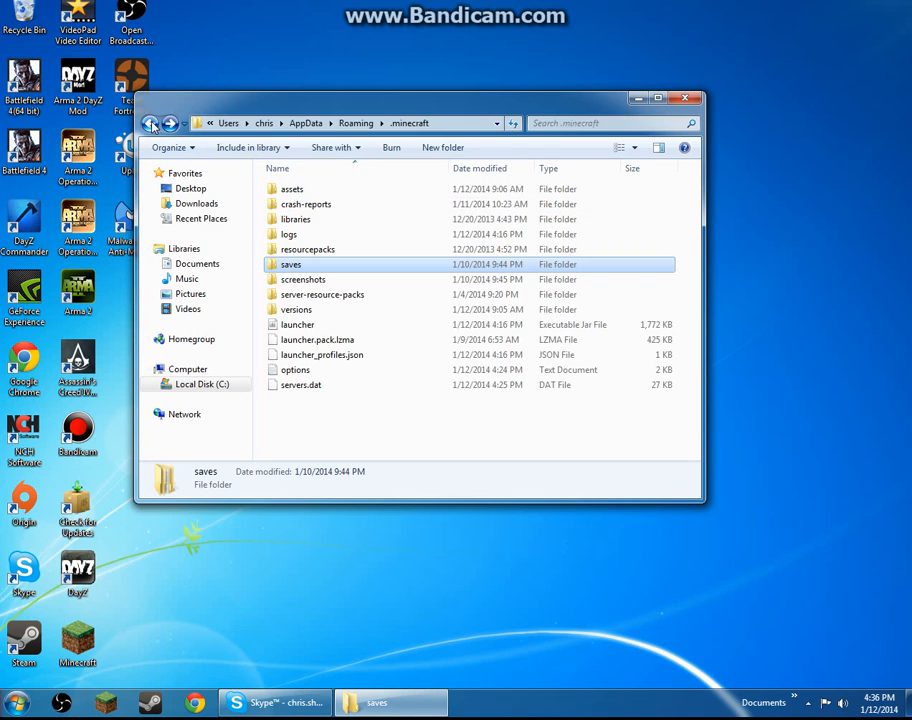
double_click(308, 248)
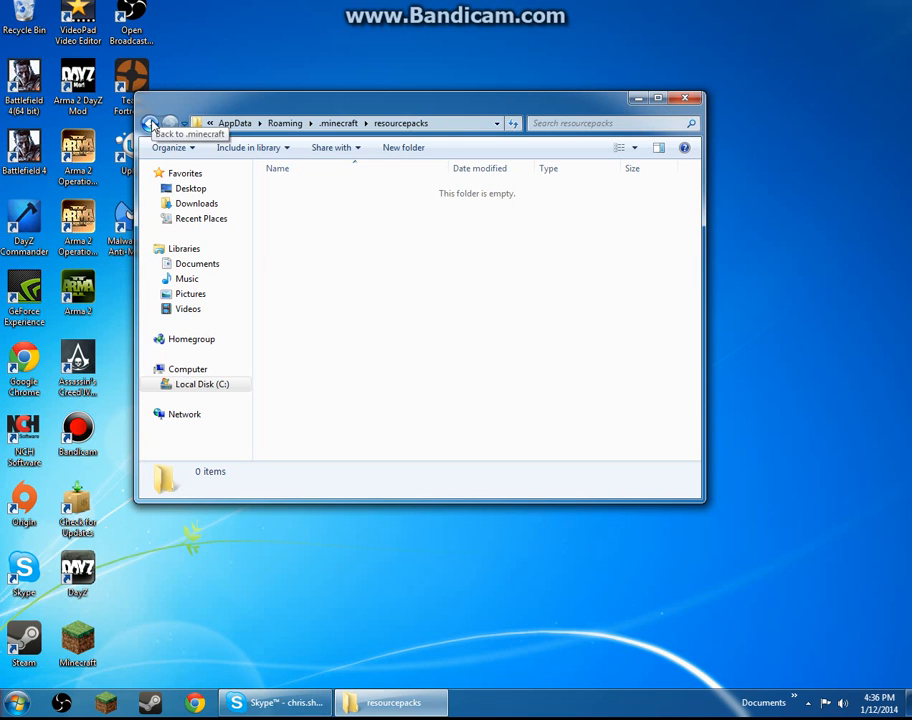
click(150, 124)
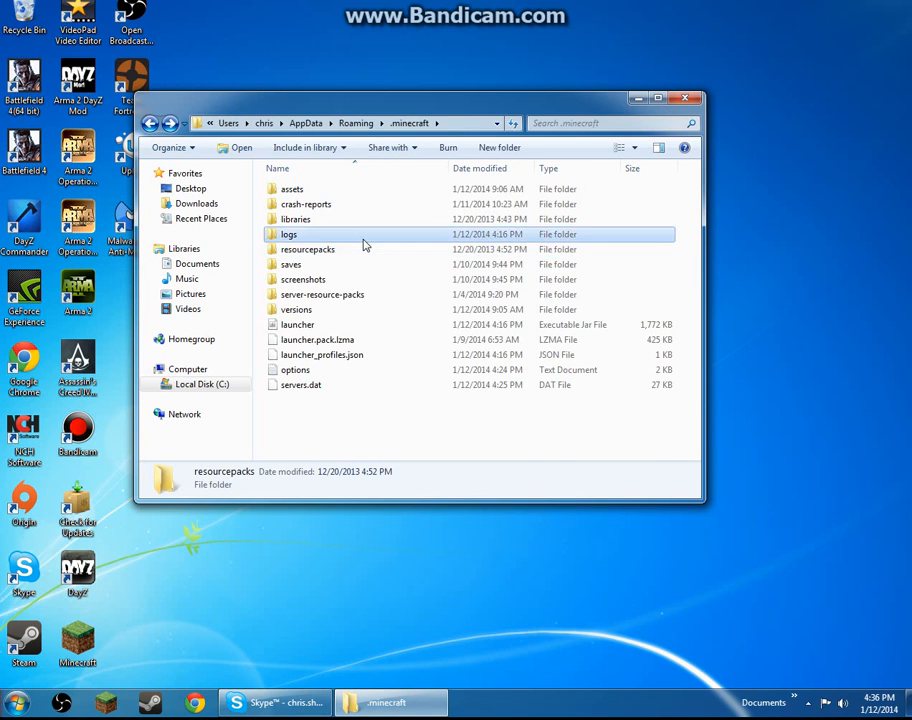
double_click(288, 234)
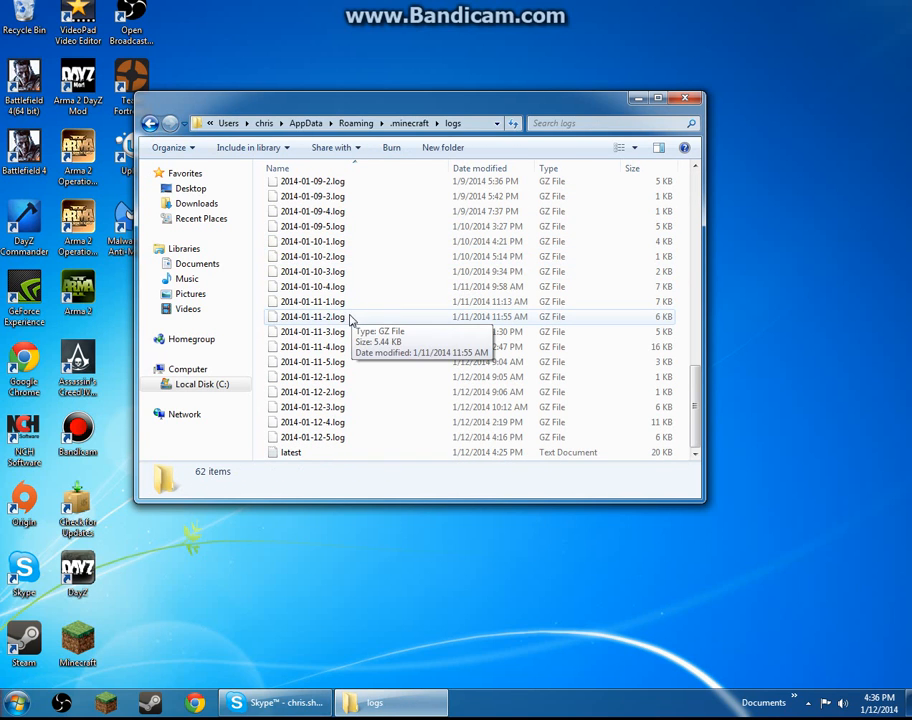
click(408, 124)
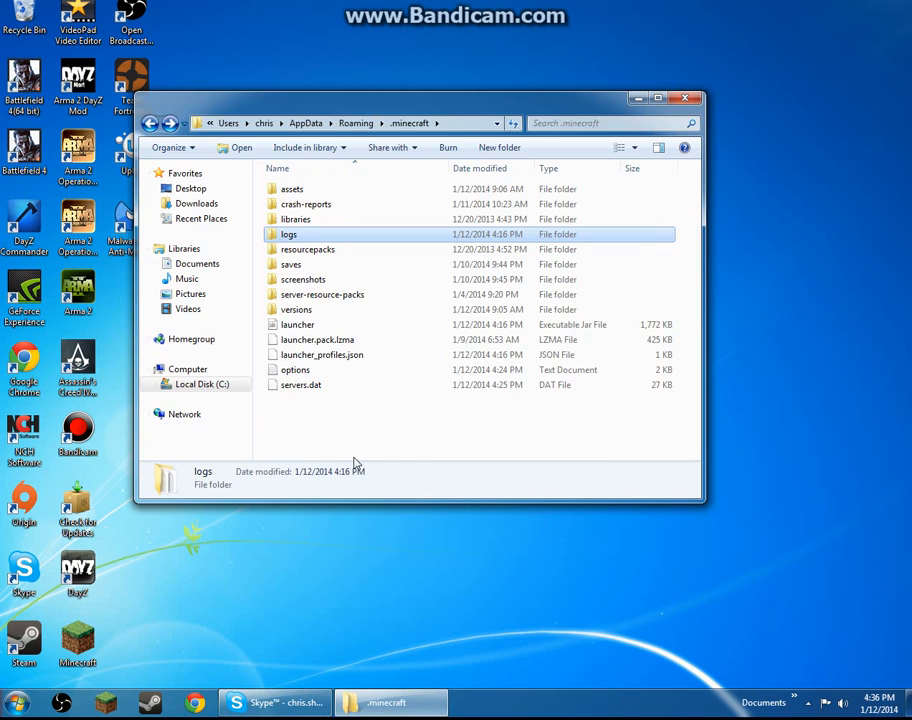
double_click(296, 218)
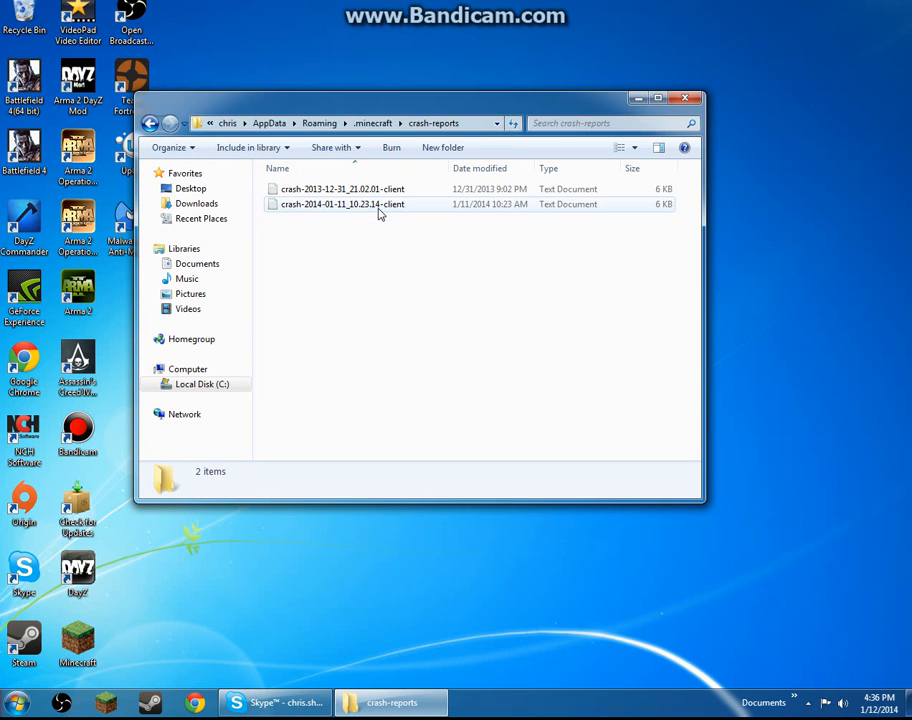
mouse_move(384, 212)
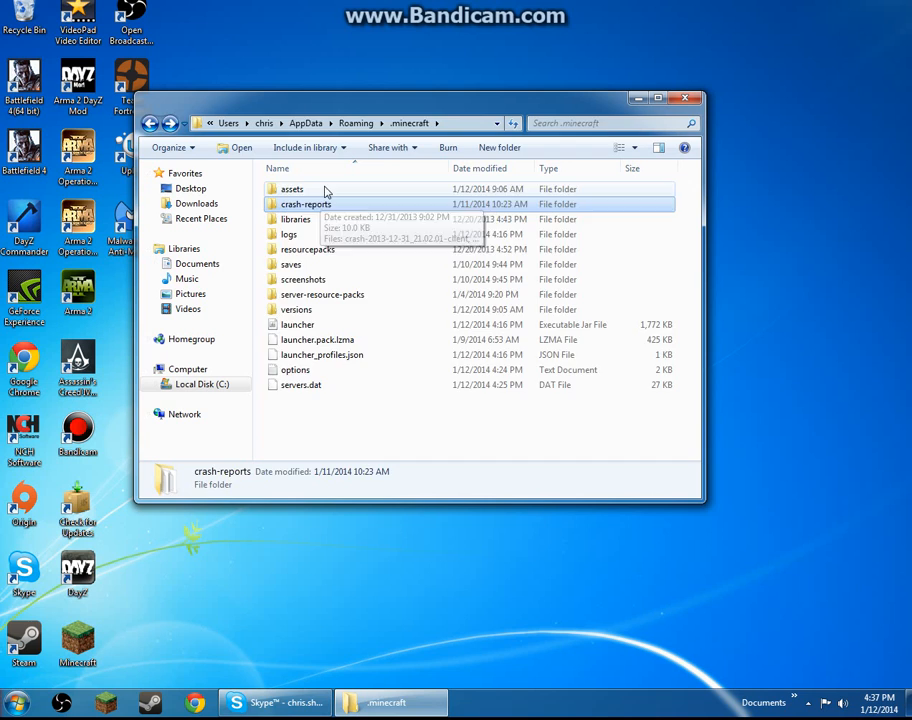
double_click(292, 188)
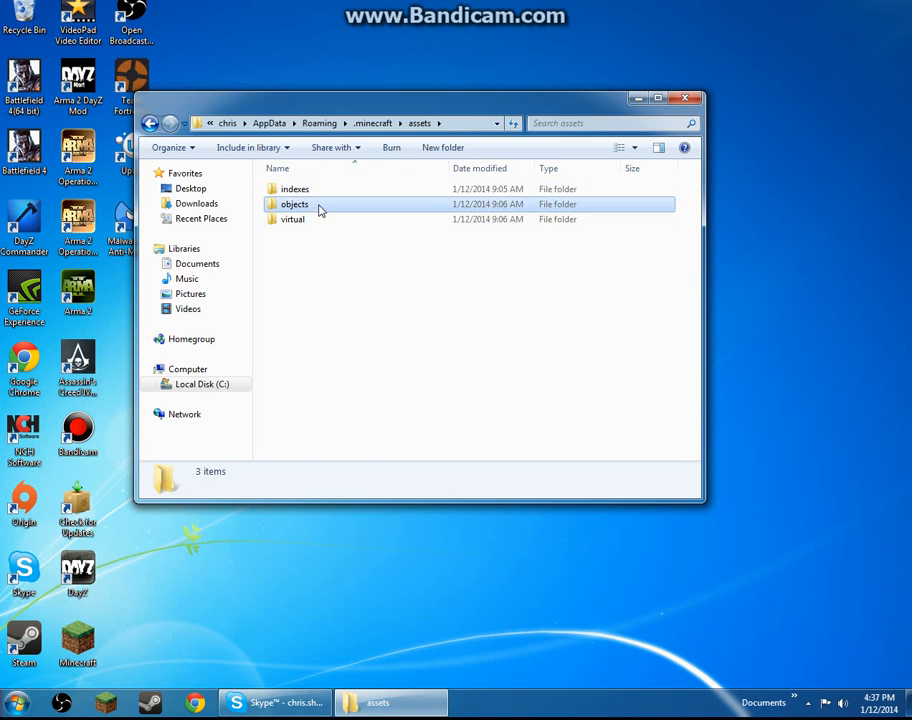
double_click(294, 204)
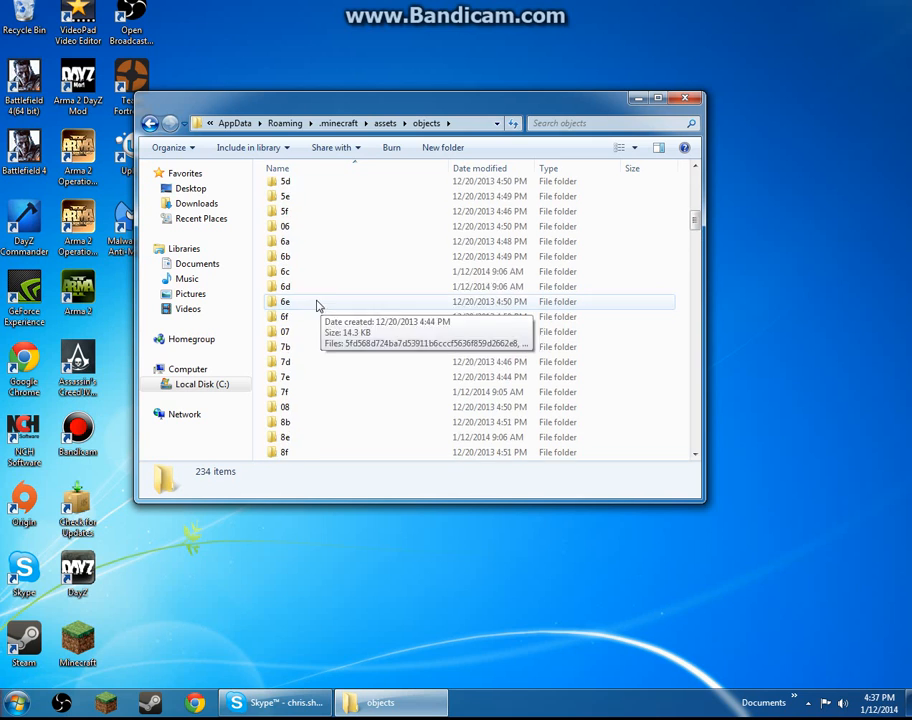
click(152, 124)
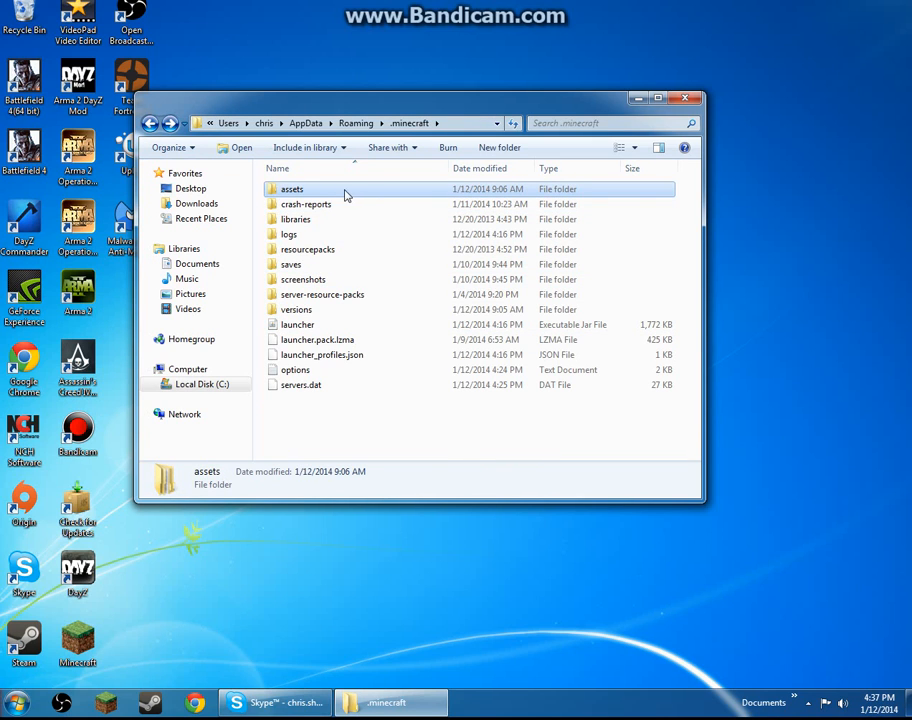
click(292, 188)
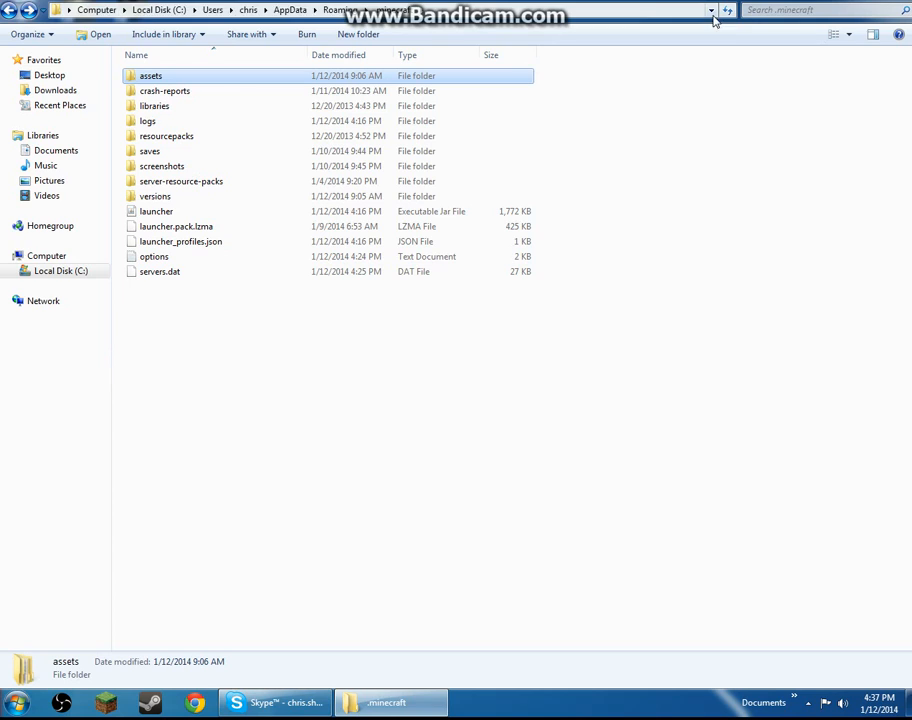
mouse_move(676, 168)
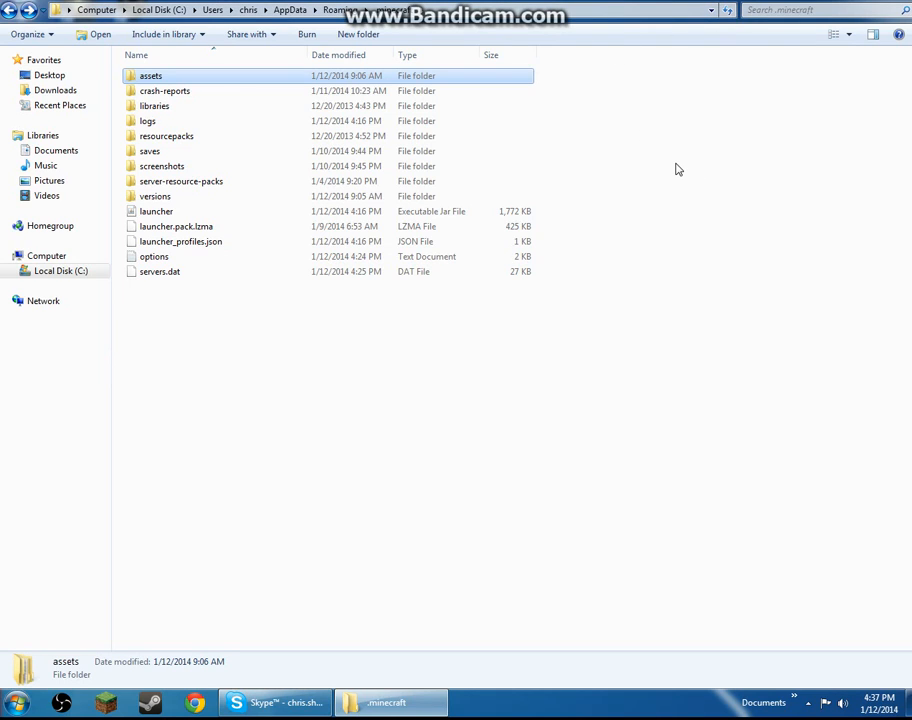